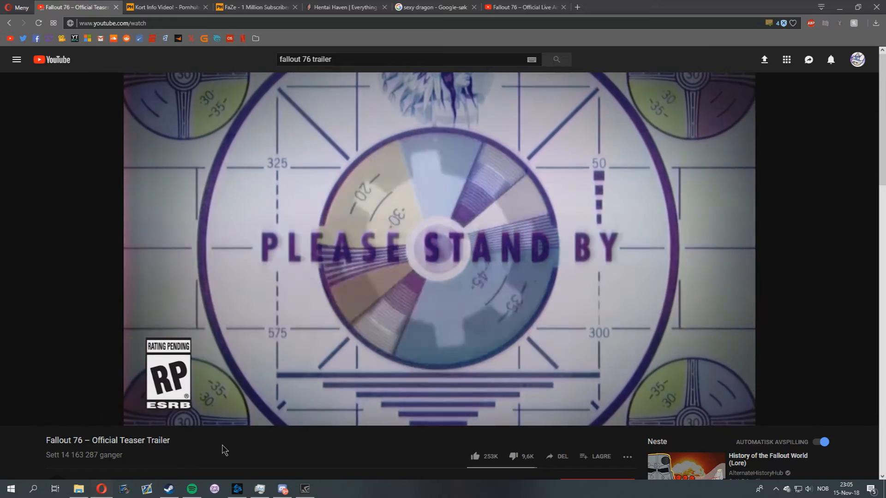
Pause the Fallout 76 Official Teaser Trailer at 0:23
click(439, 248)
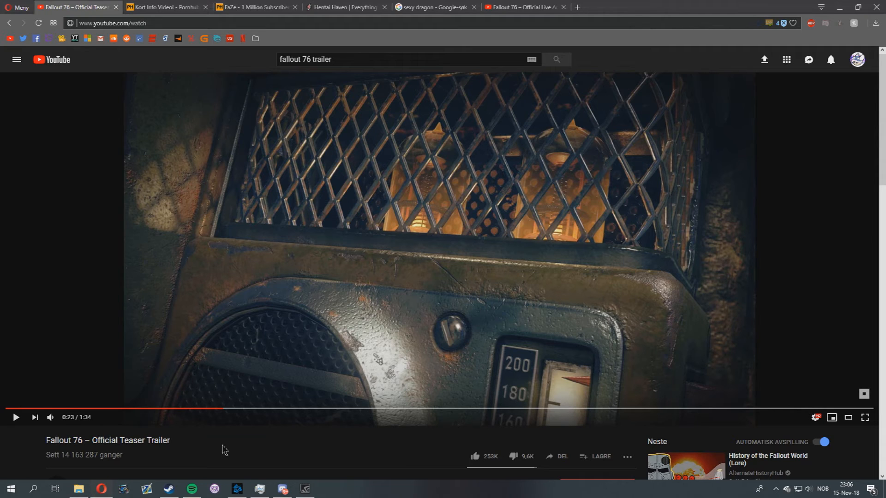
Resume the teaser, glance at the FaZe tab, then land on the Live Action Trailer tab
click(16, 417)
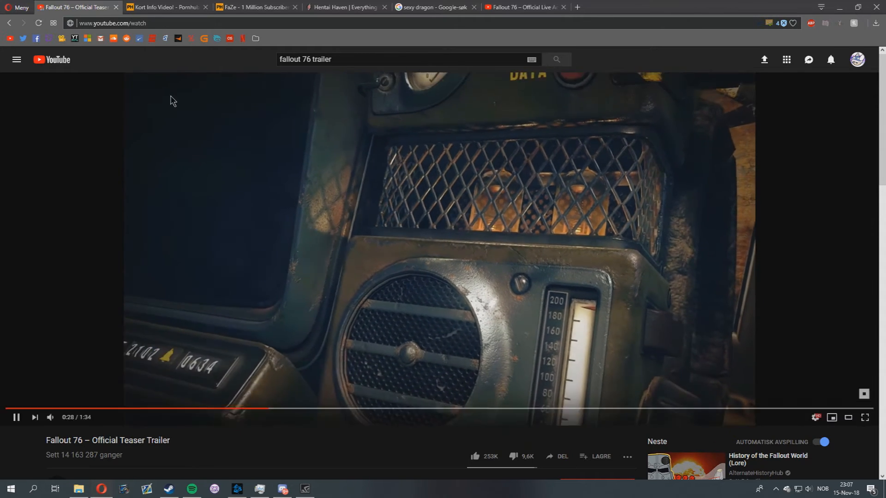
click(254, 6)
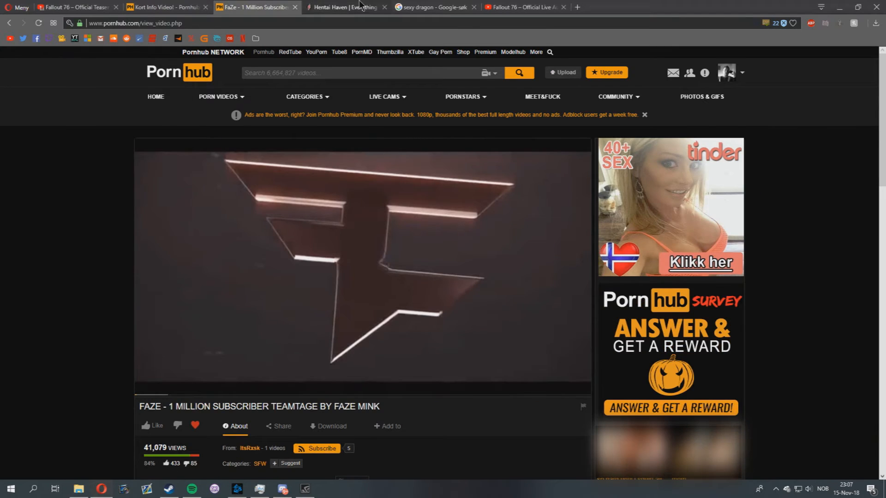
click(74, 8)
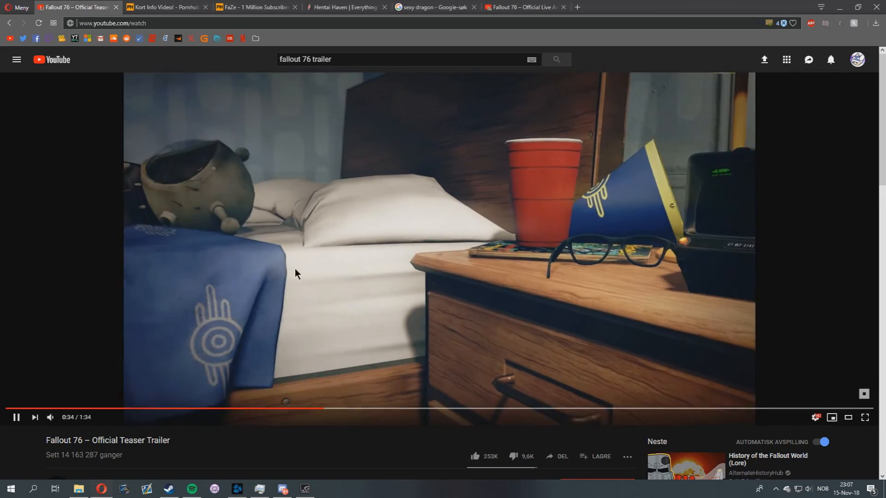
click(523, 7)
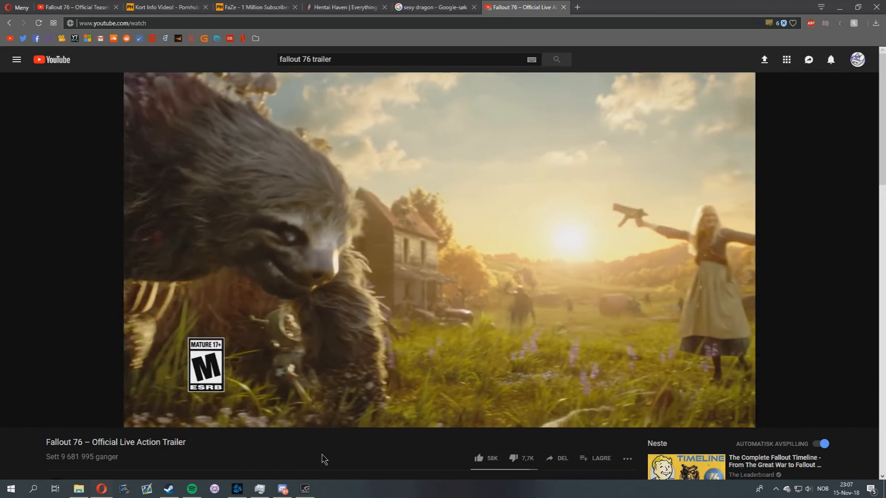